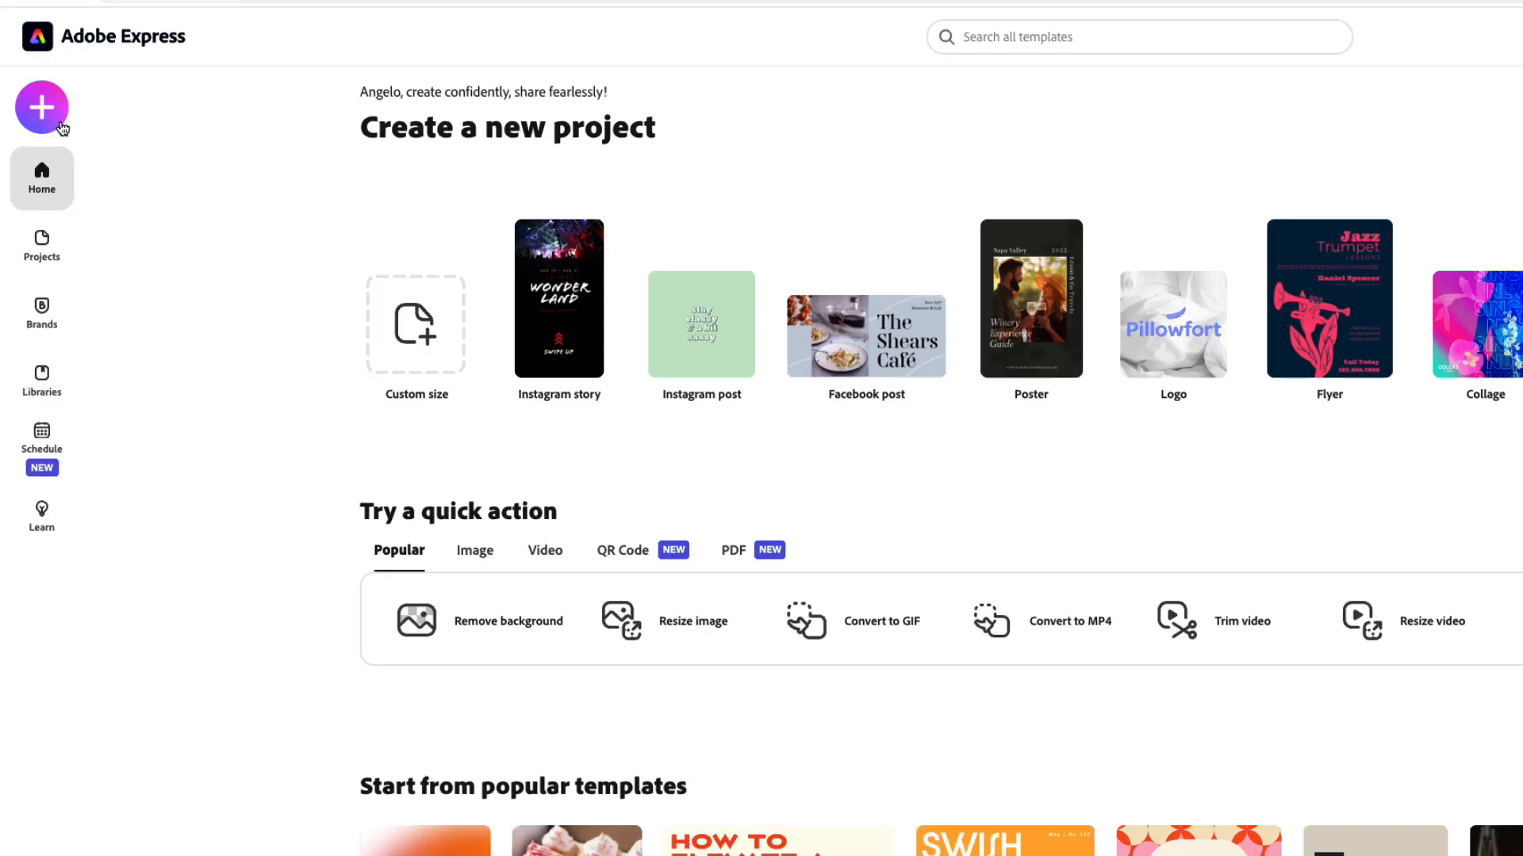
Remove the bearded man's photo background with Express's Remove background action and download the cut-out.
click(41, 107)
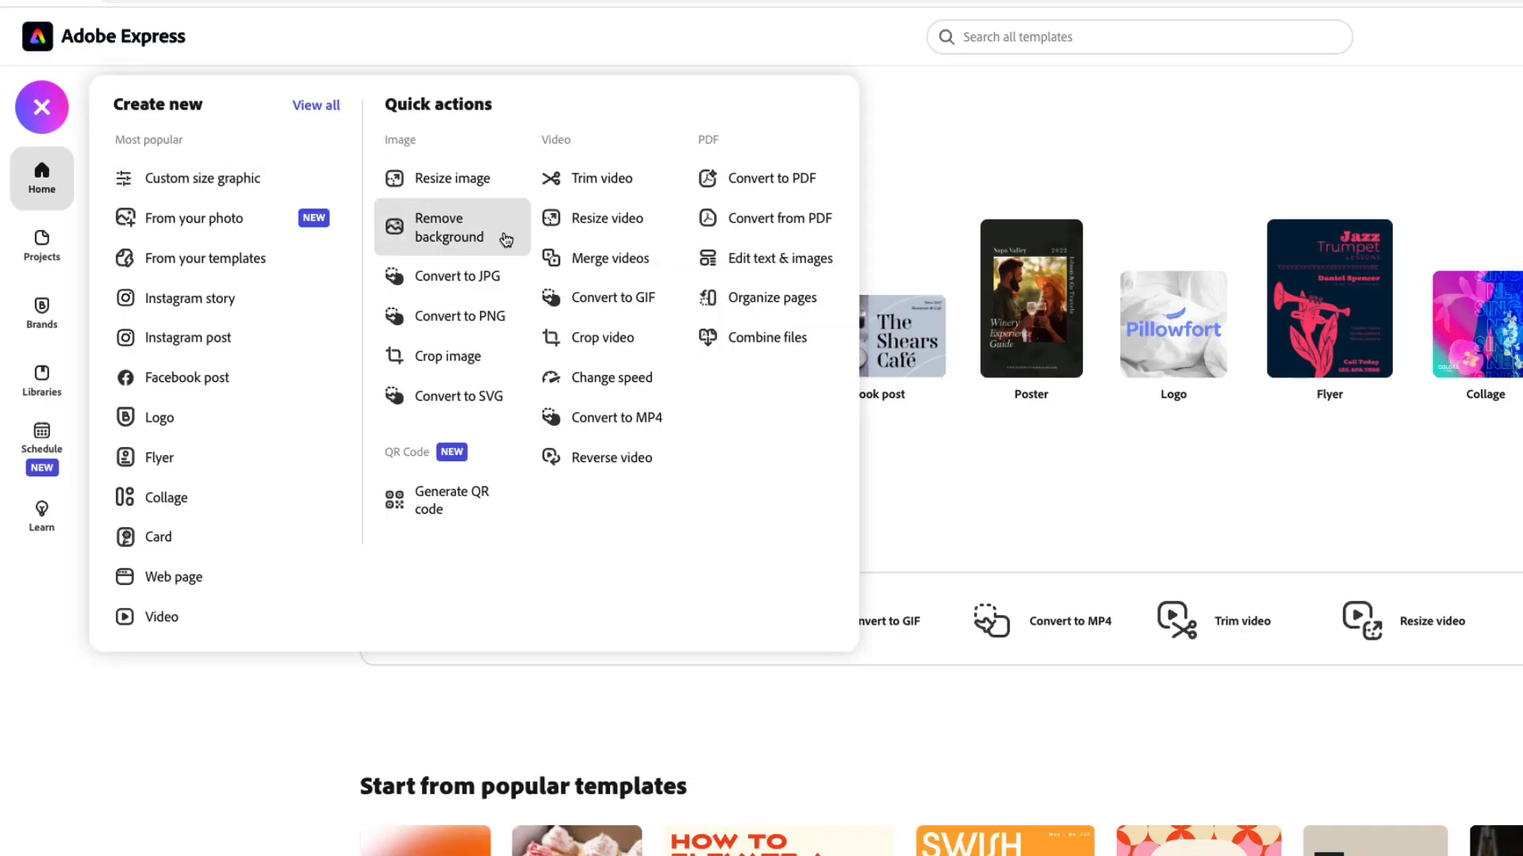
click(447, 228)
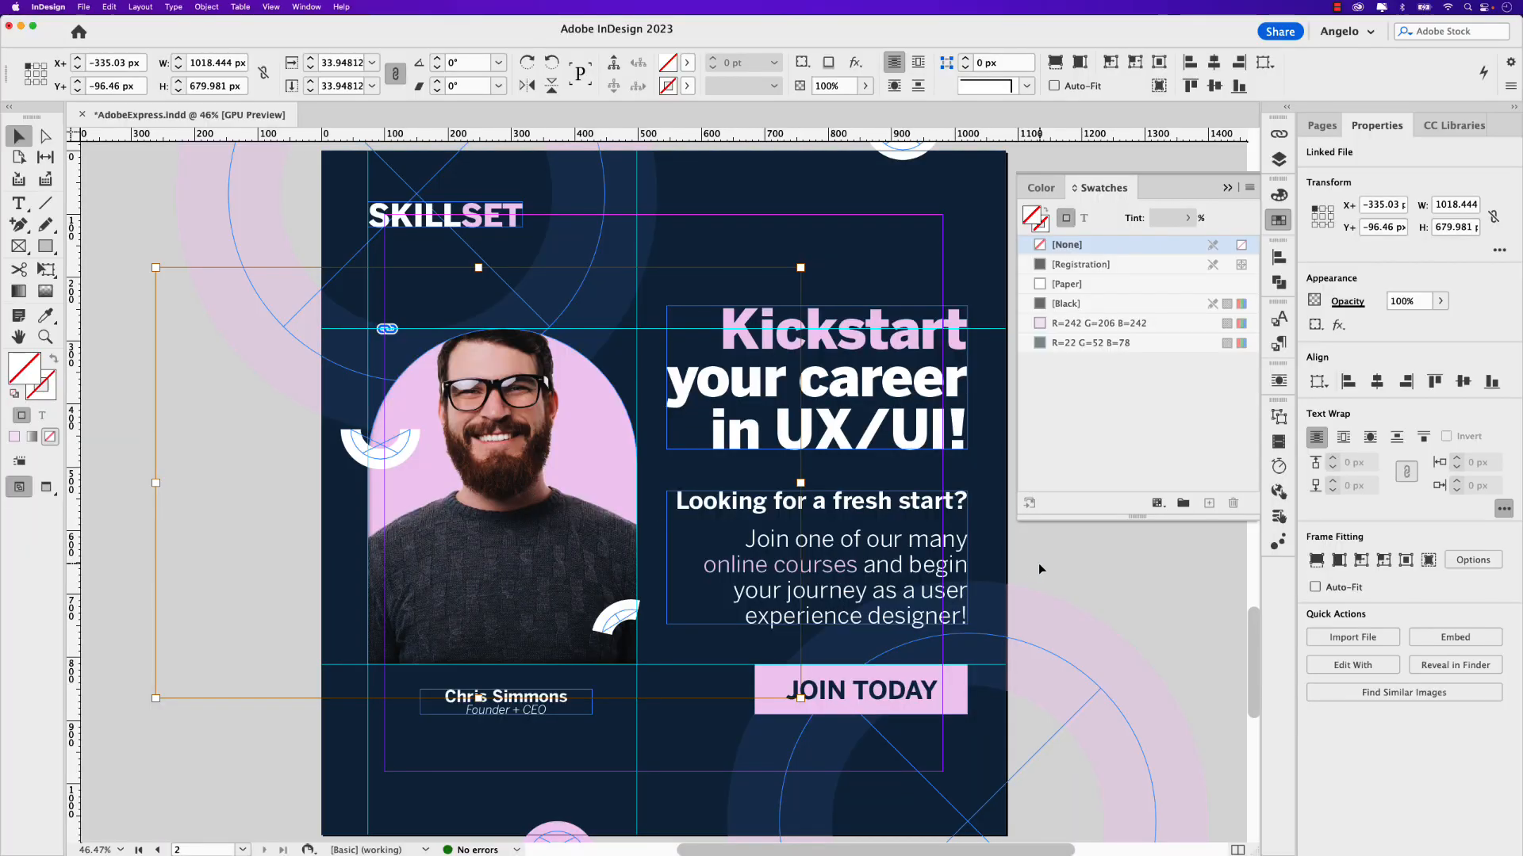
click(108, 7)
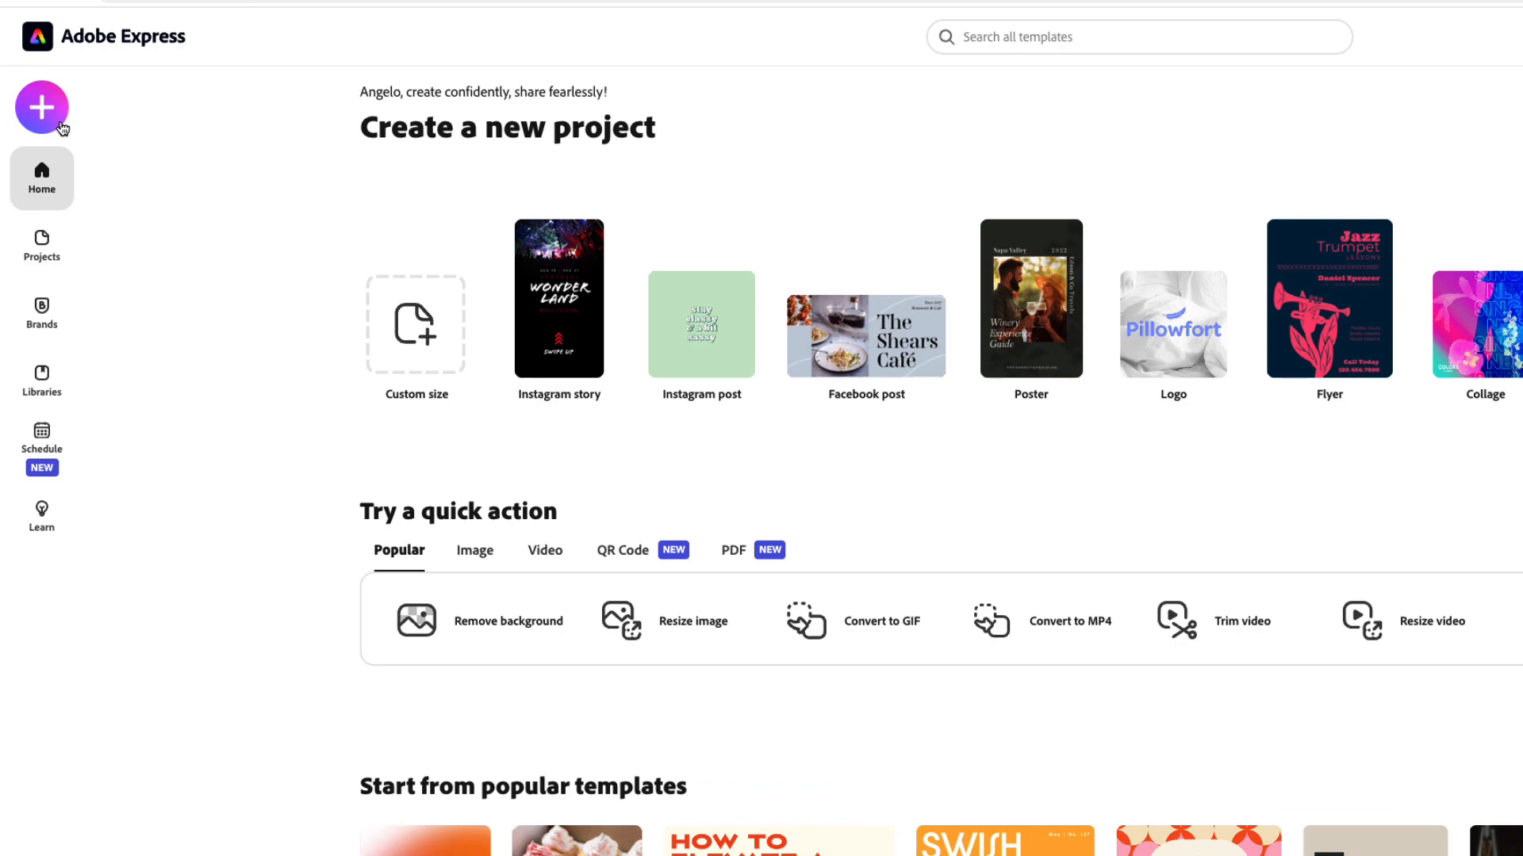
click(41, 107)
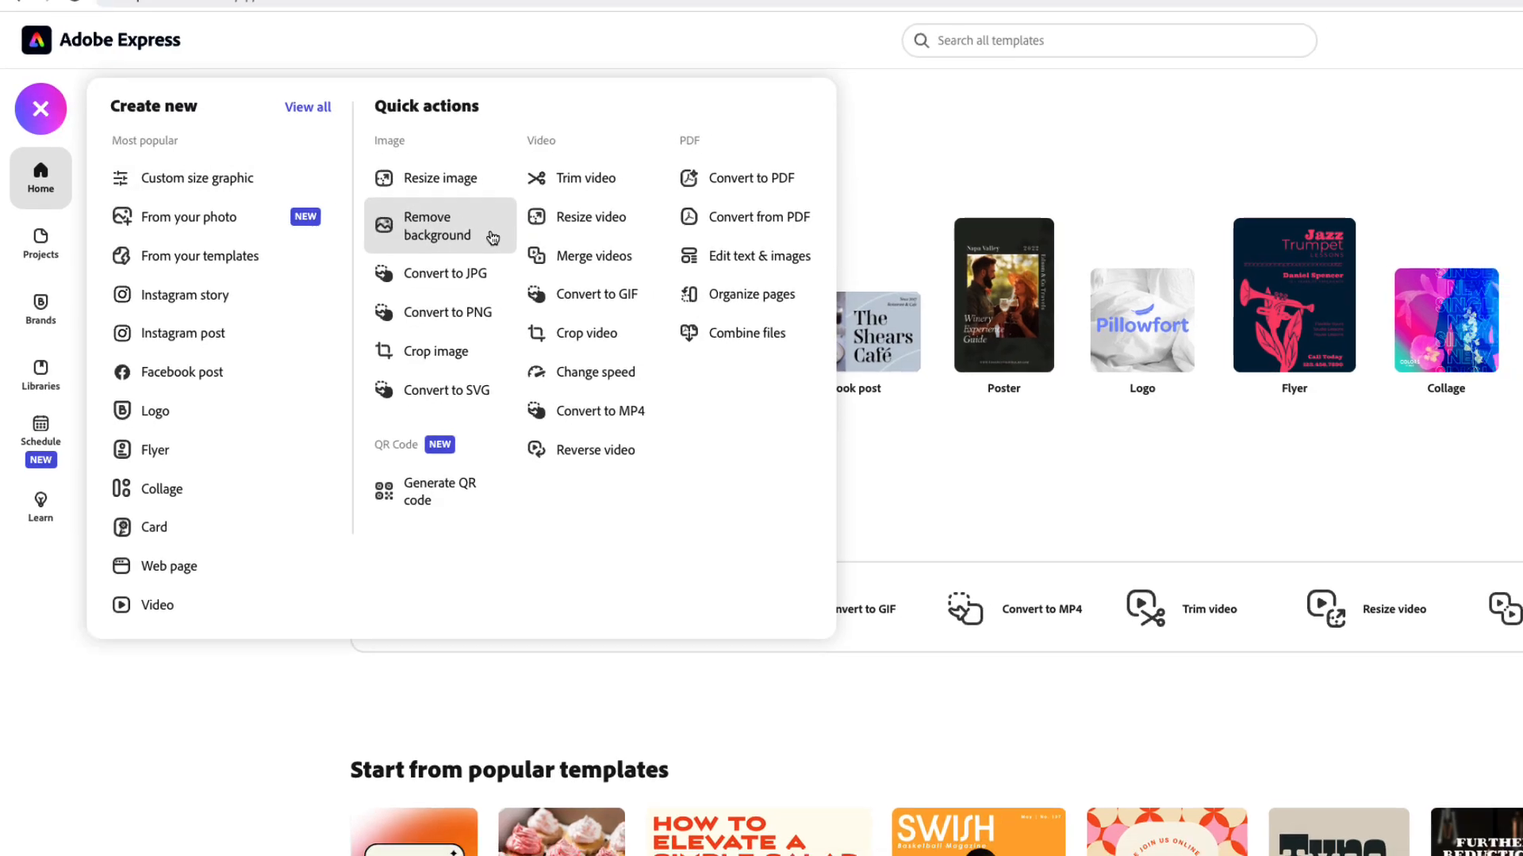
click(437, 225)
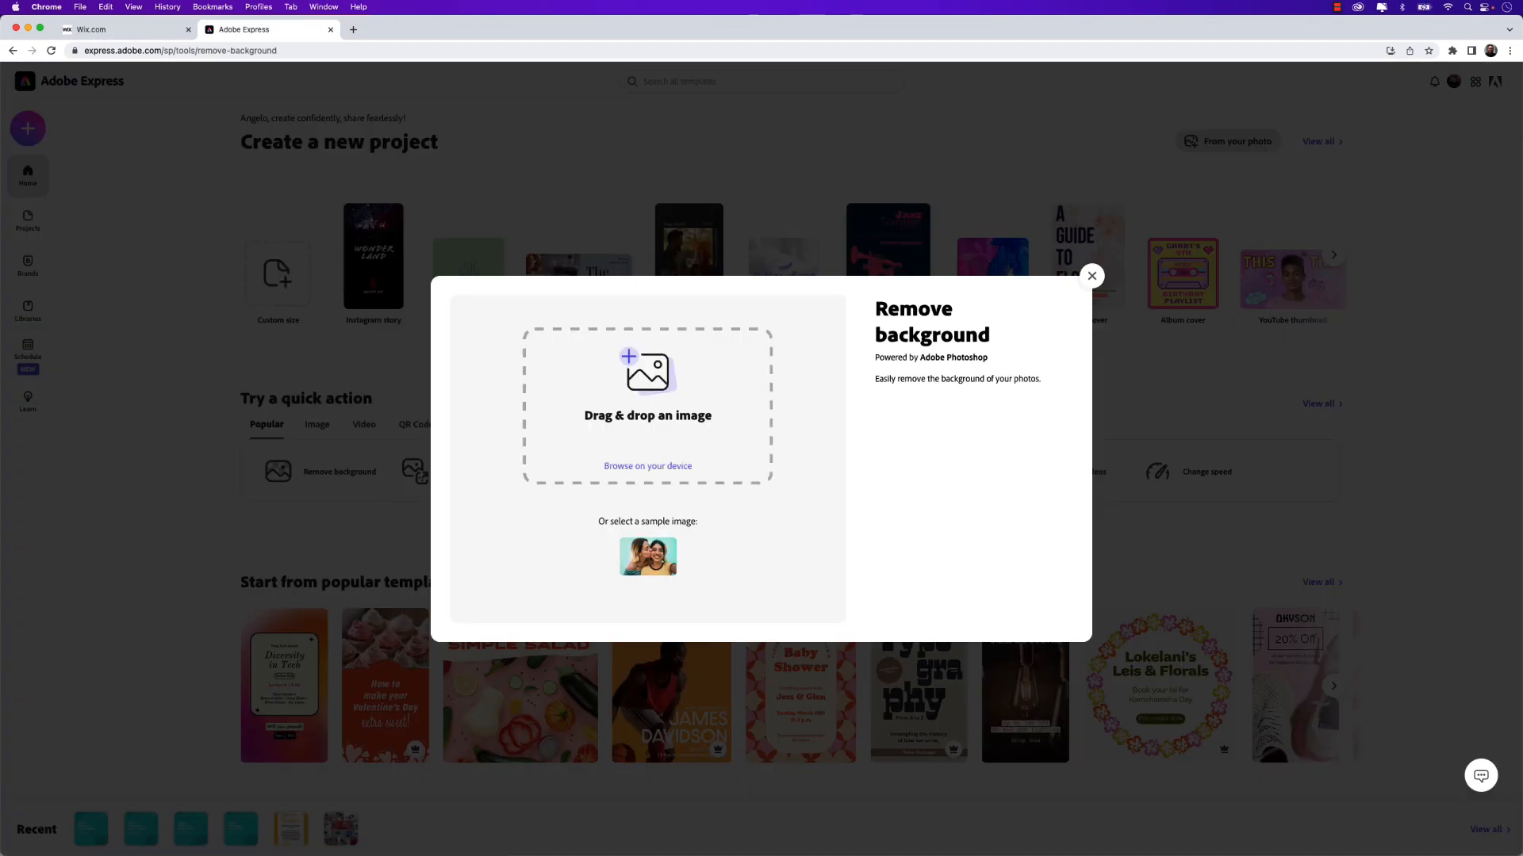
click(647, 557)
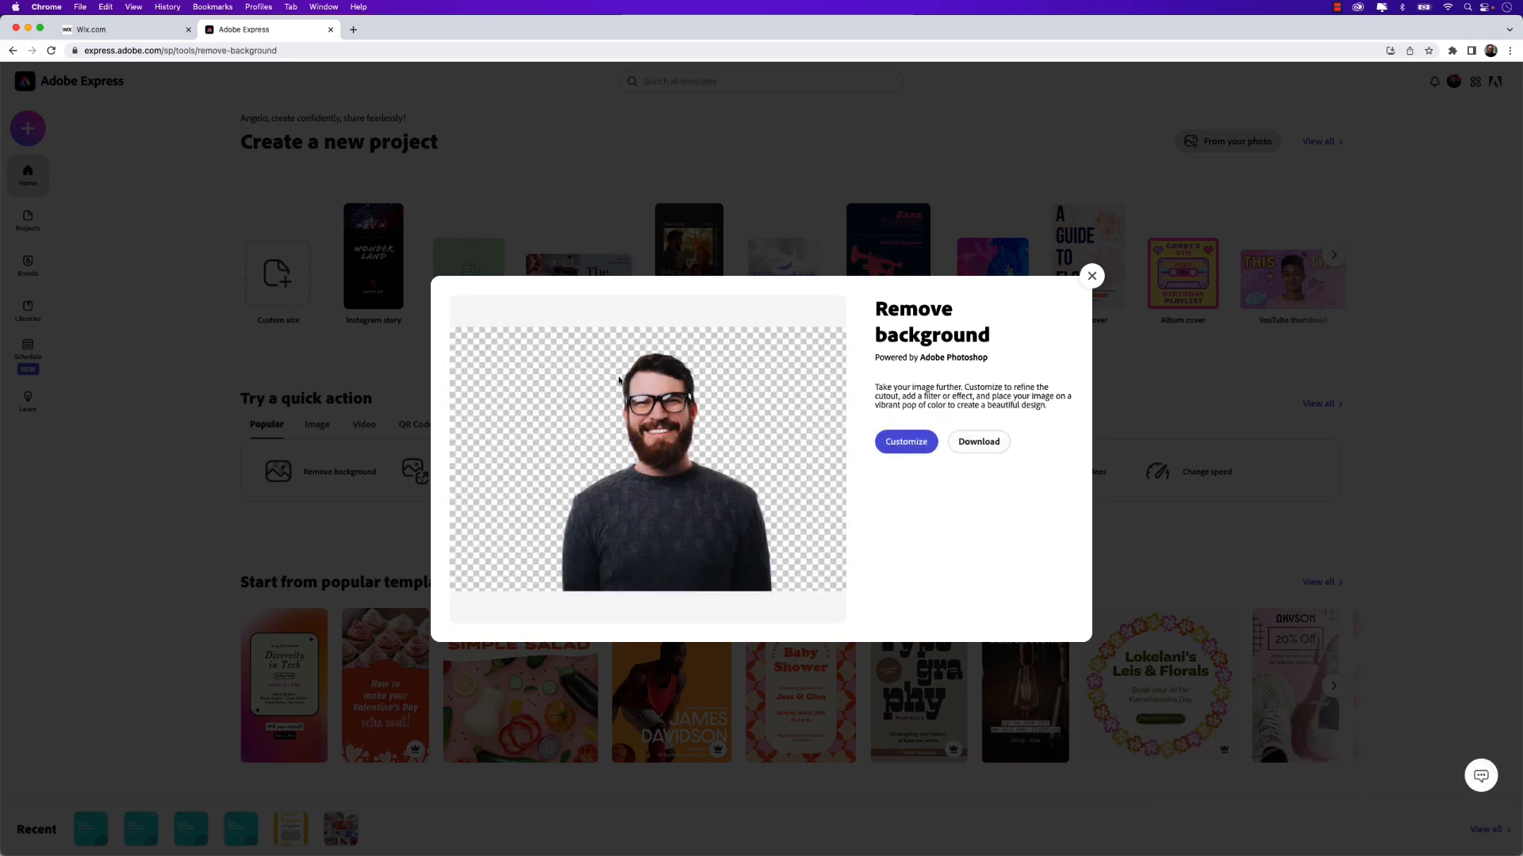
click(904, 442)
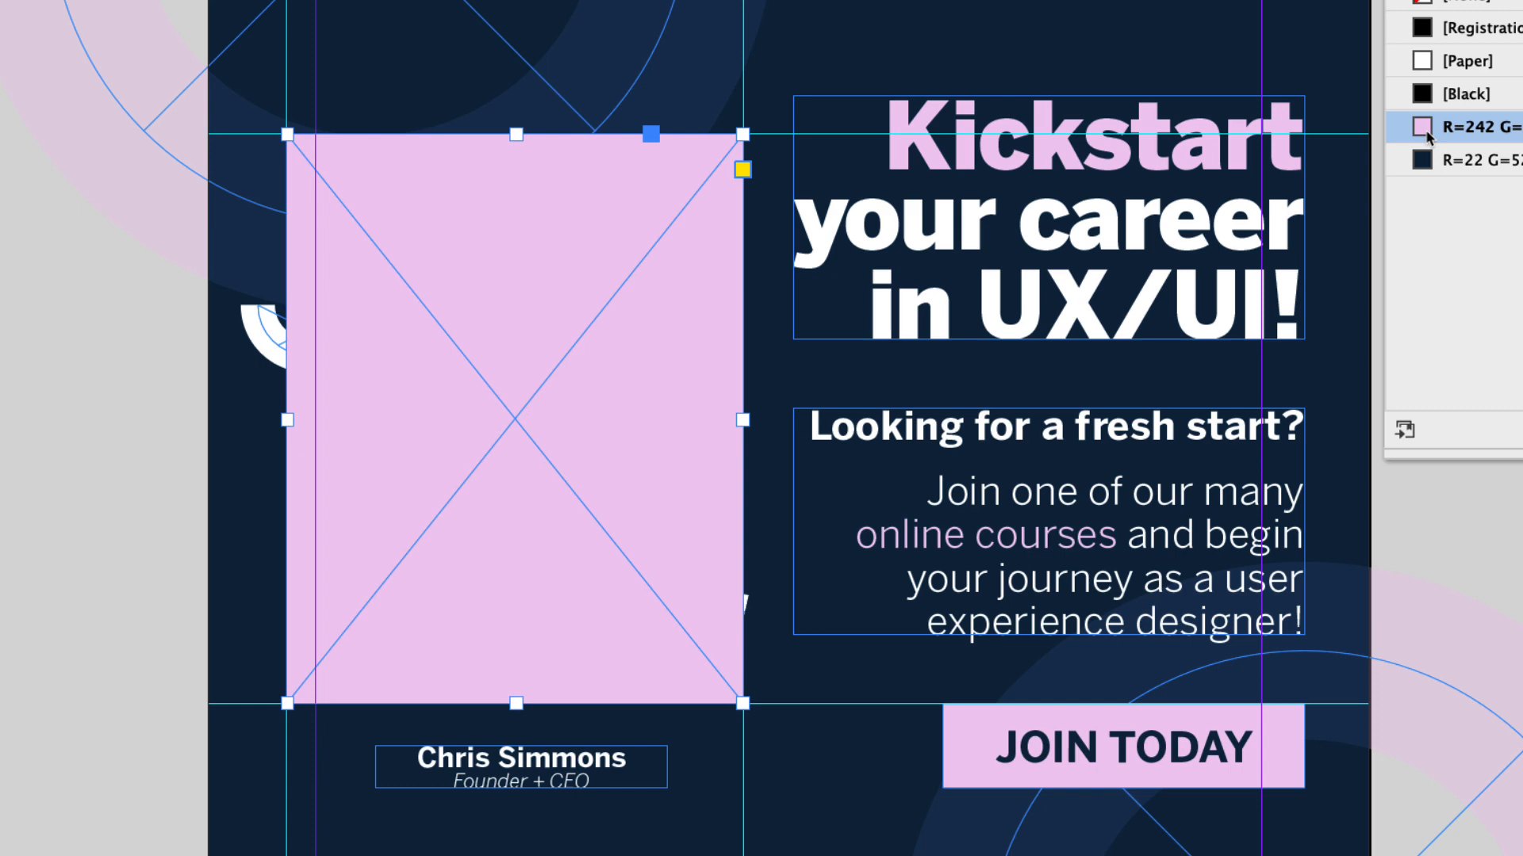
mouse_move(743, 172)
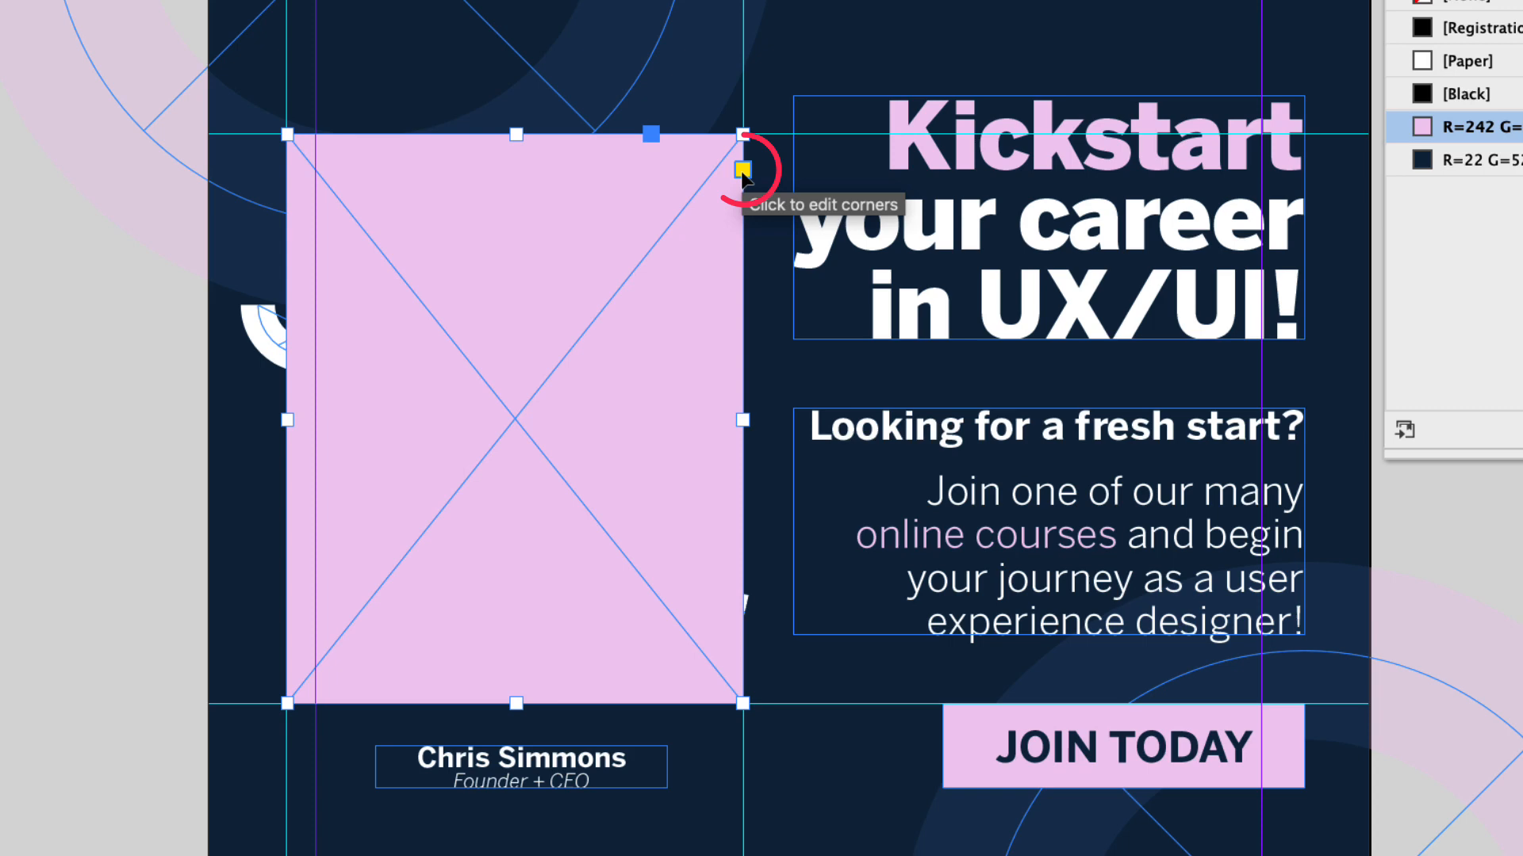
mouse_move(743, 174)
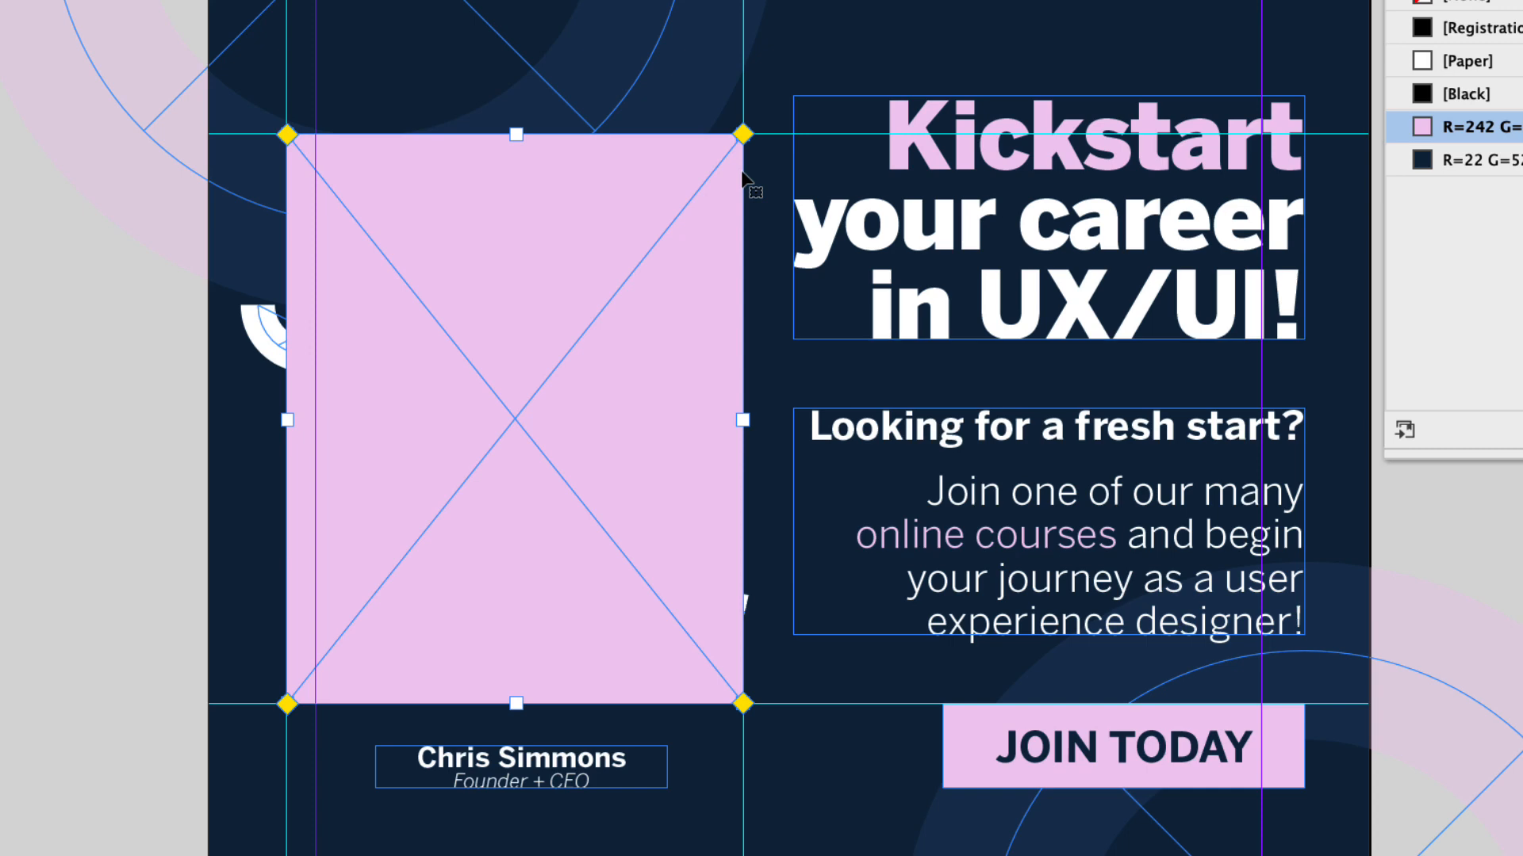
mouse_move(743, 146)
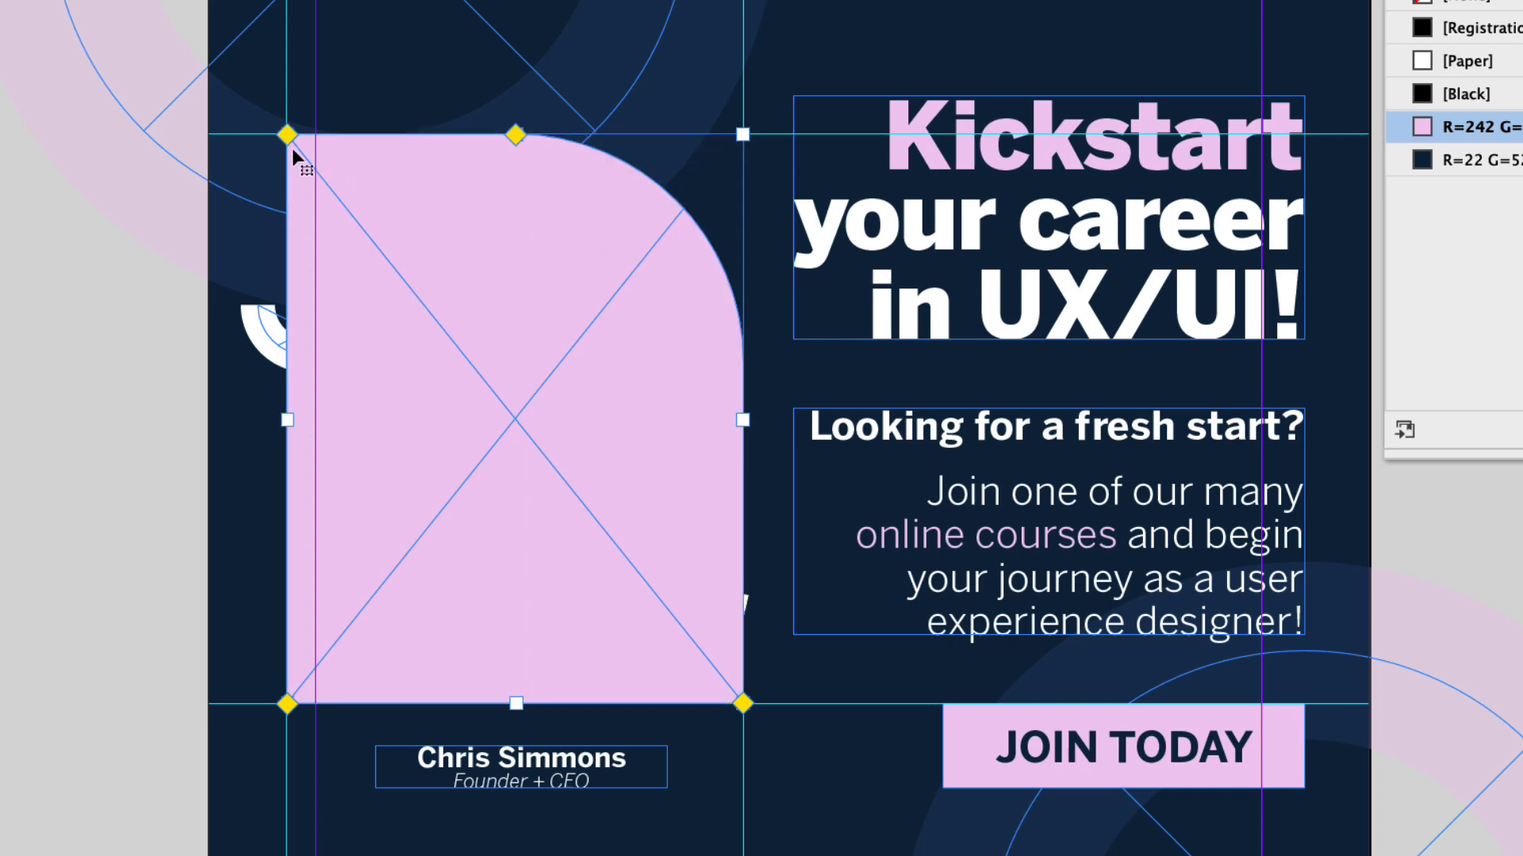
Drag the live-corner handles to round both top corners into a semicircular arch.
drag(291, 134, 438, 134)
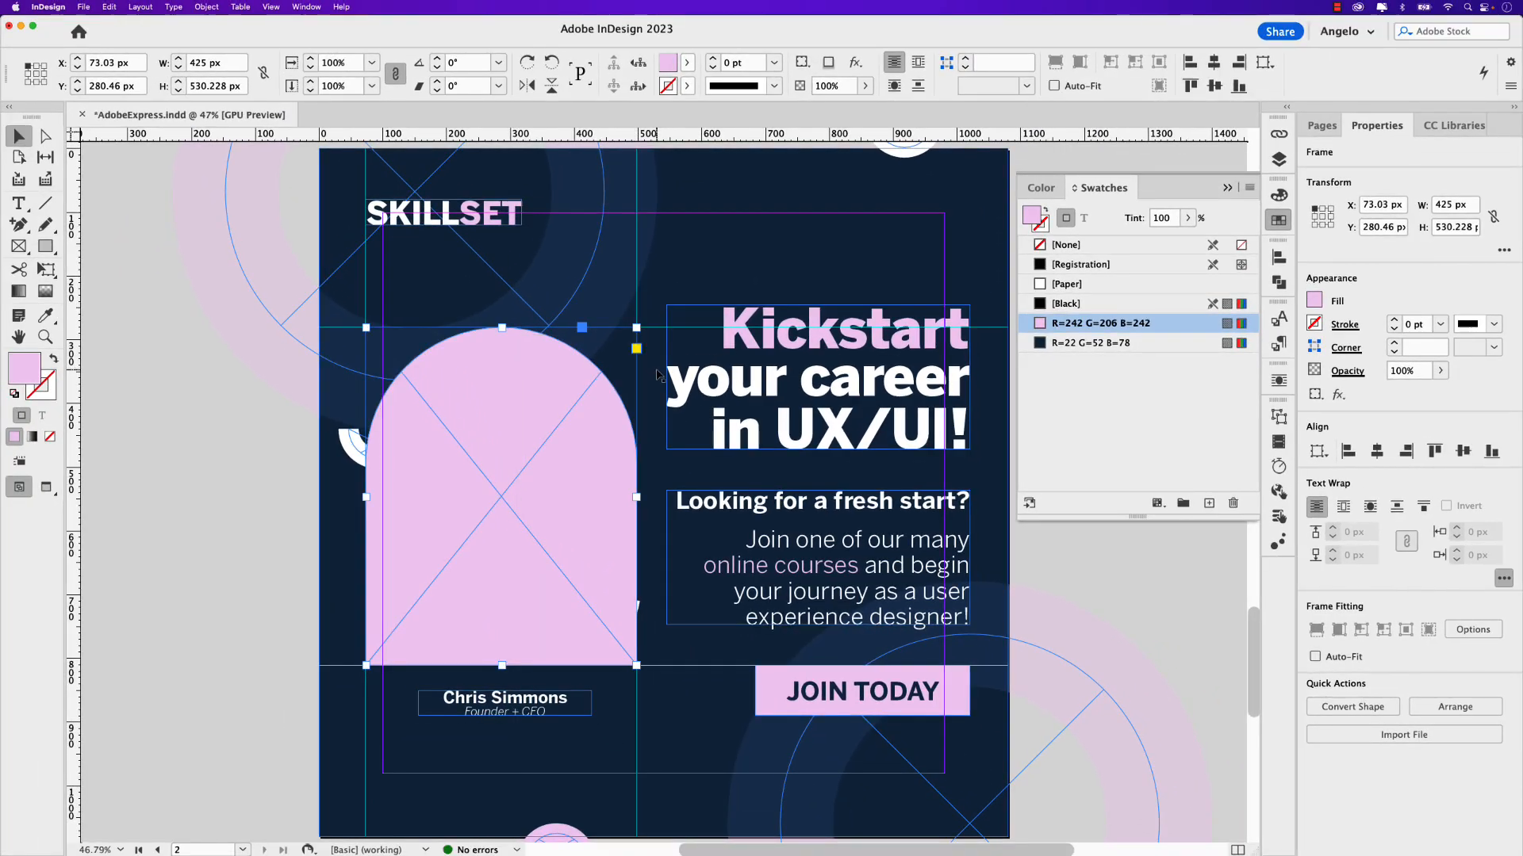
key(cmd+[)
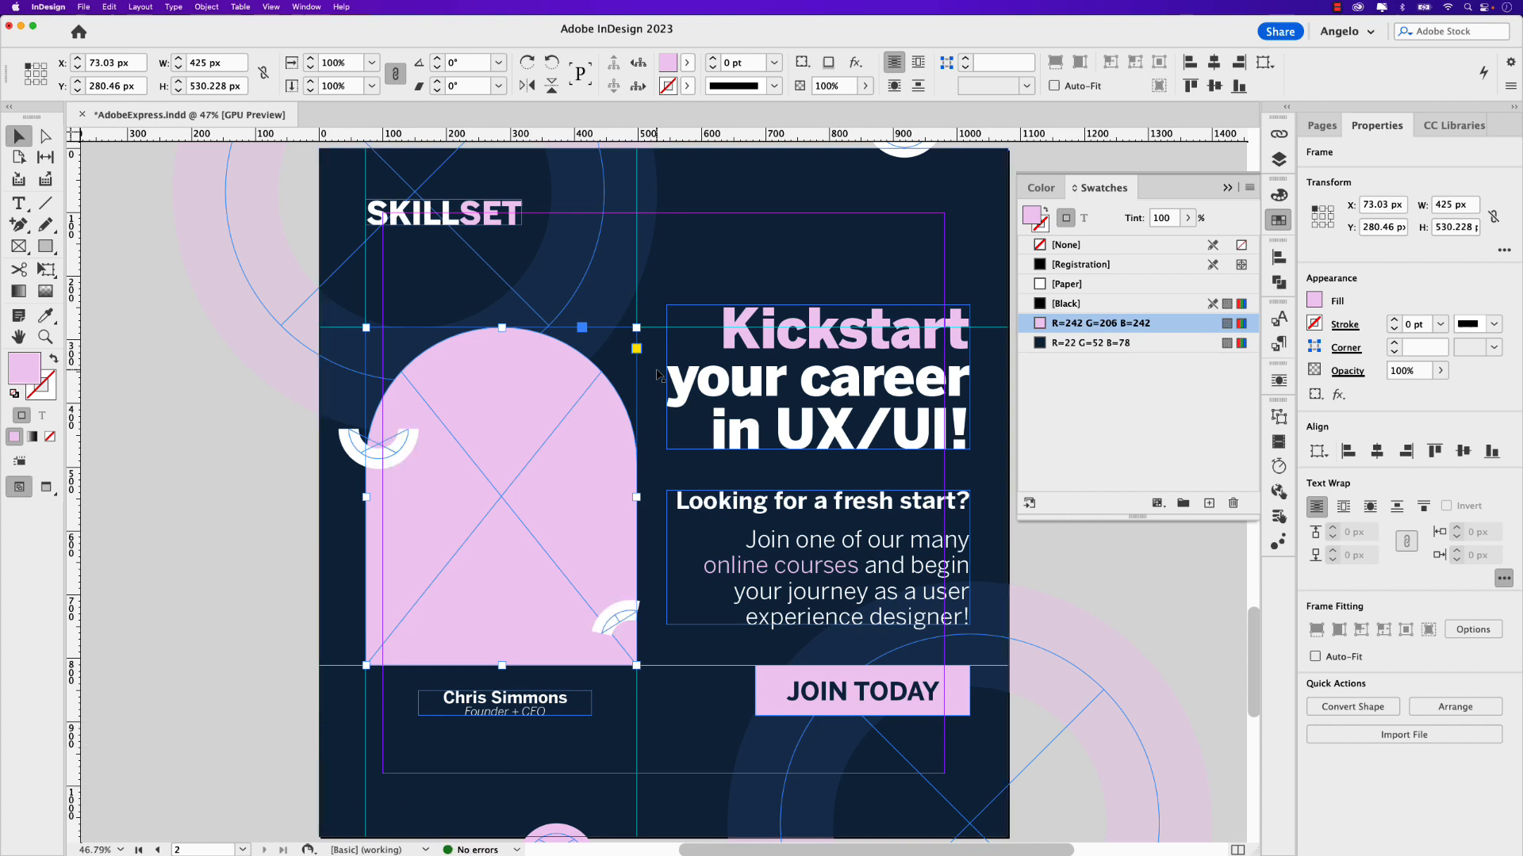
mouse_move(656, 378)
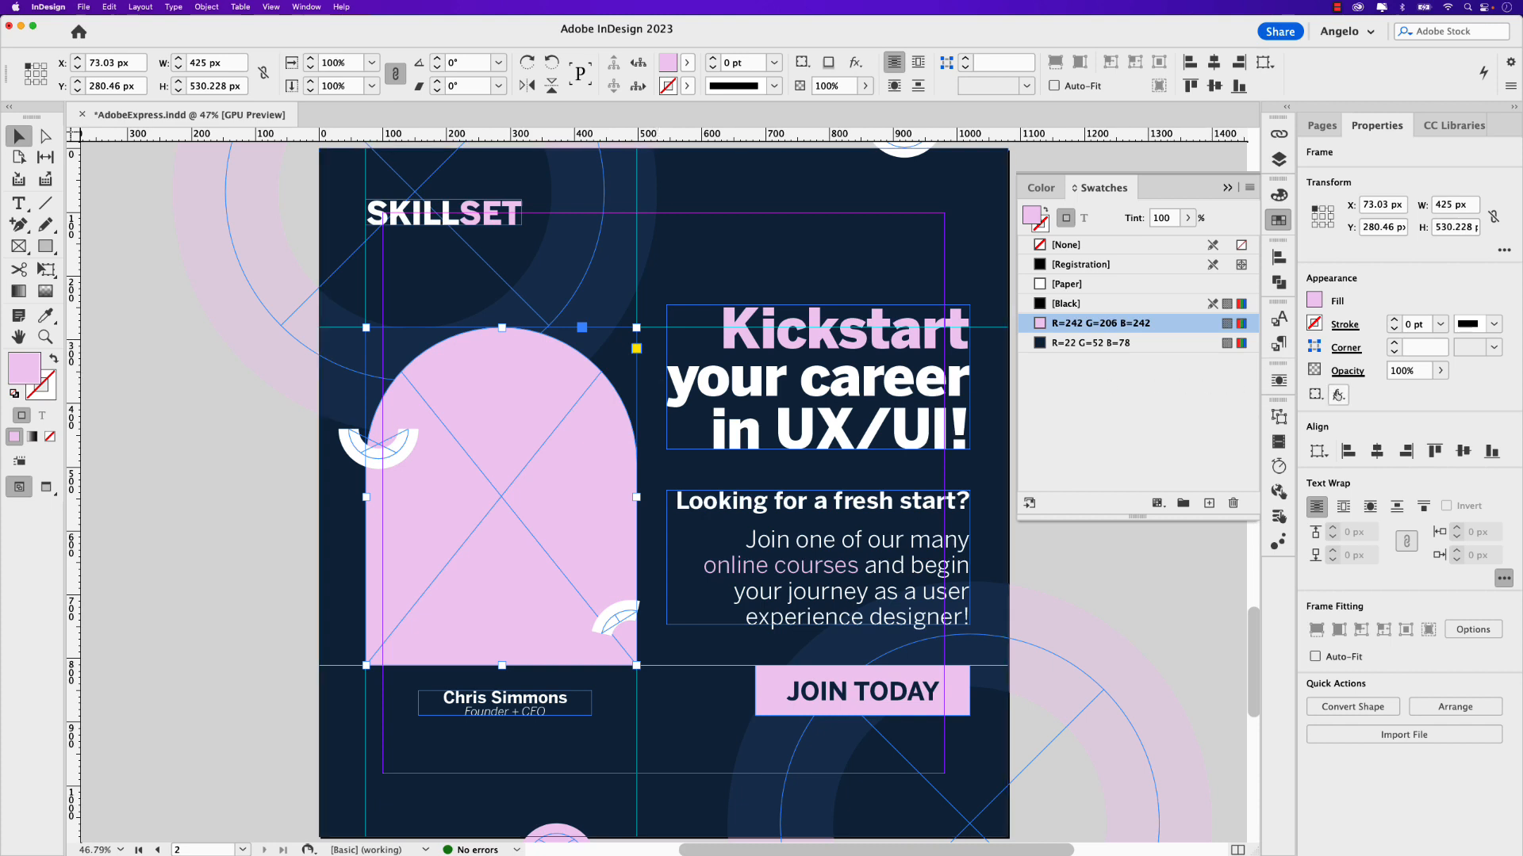
Add an Inner Shadow effect at 30% opacity to the pink arched frame.
click(1339, 394)
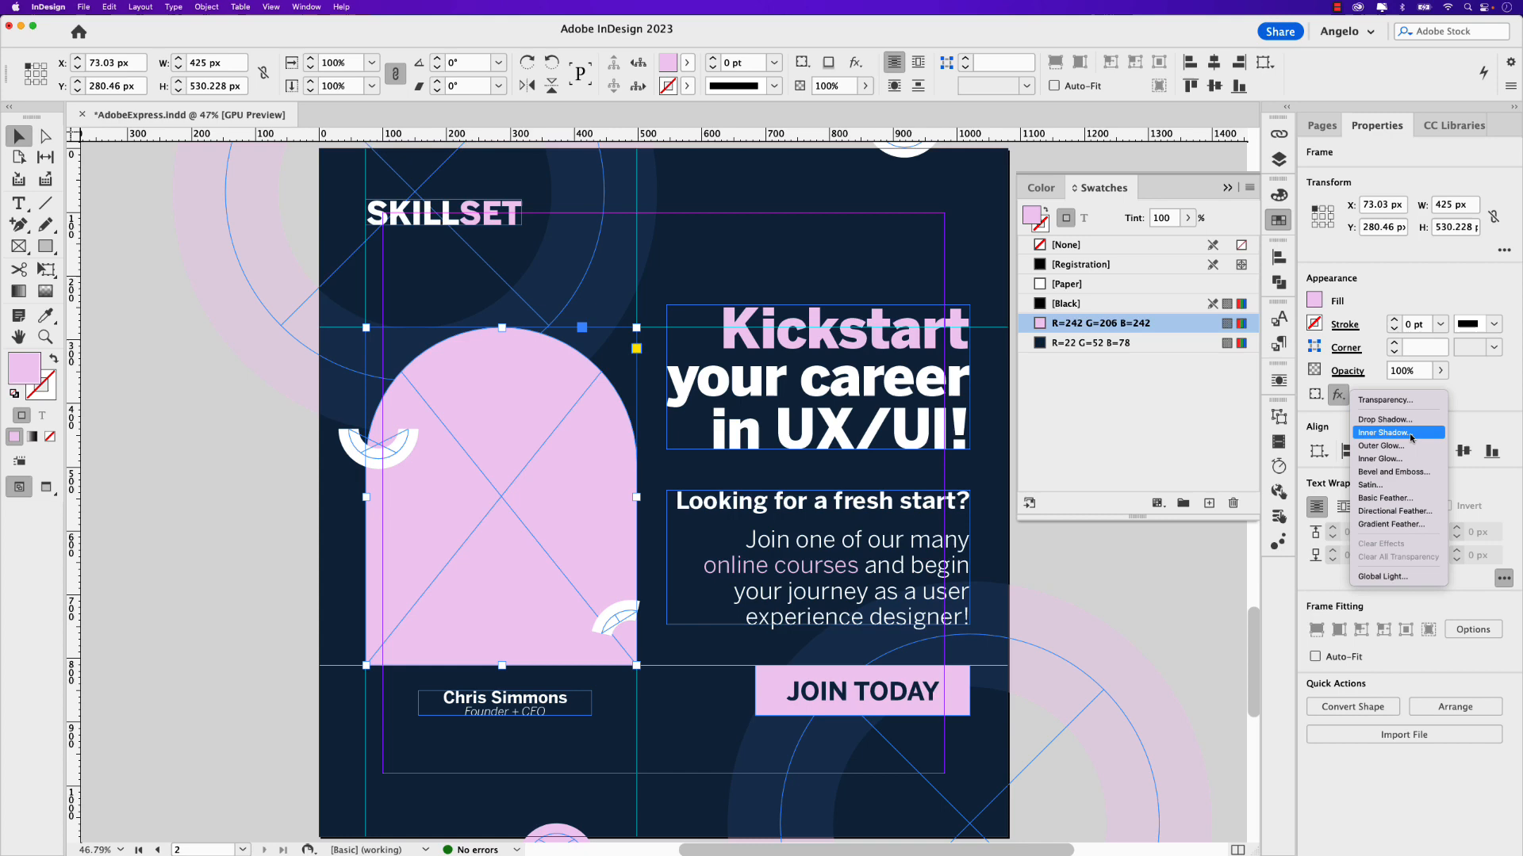
click(1386, 432)
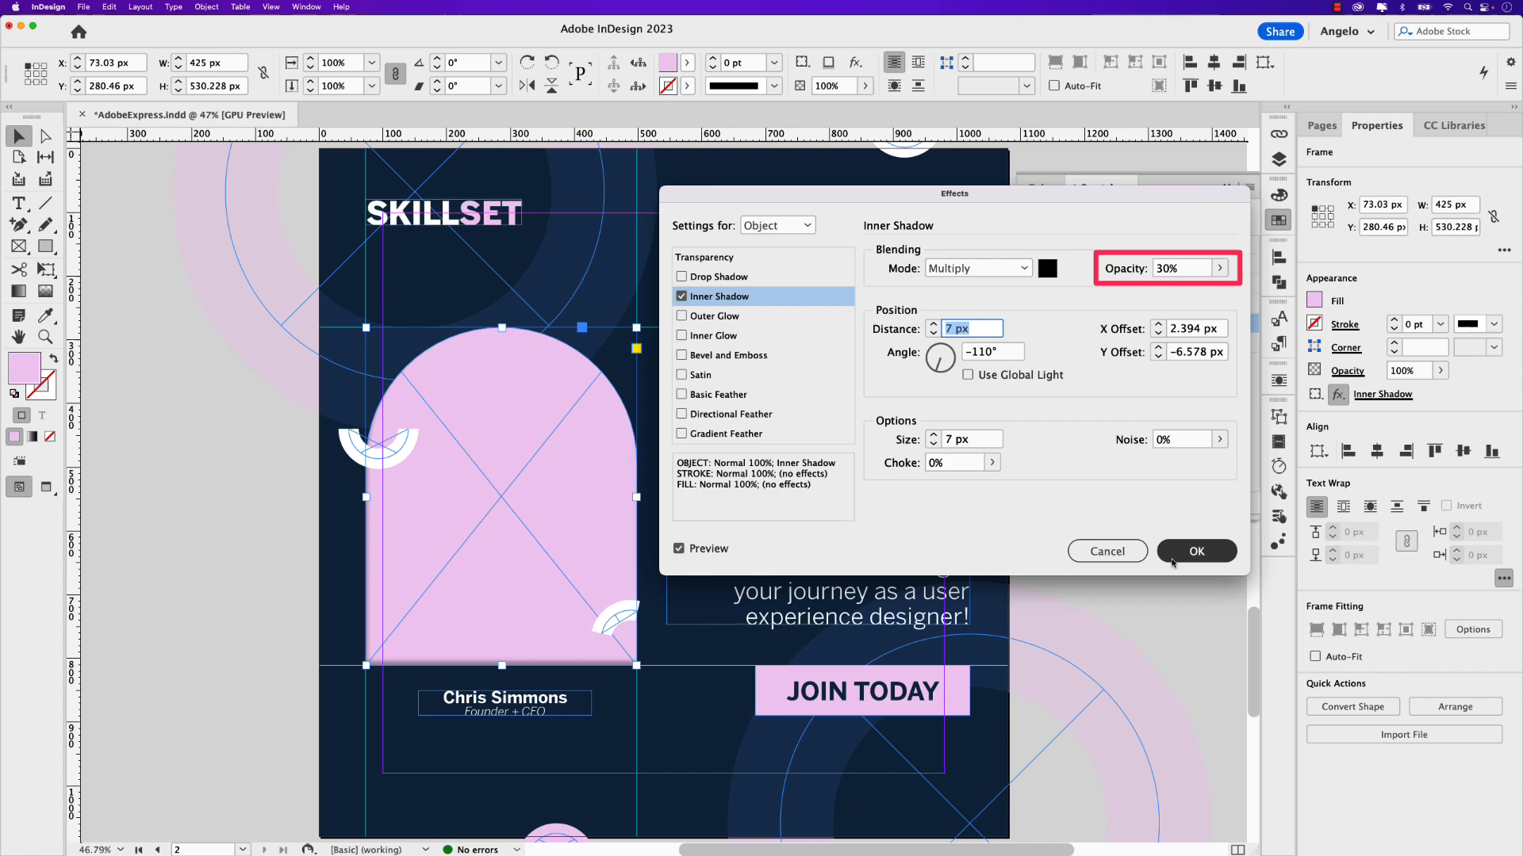
click(1195, 550)
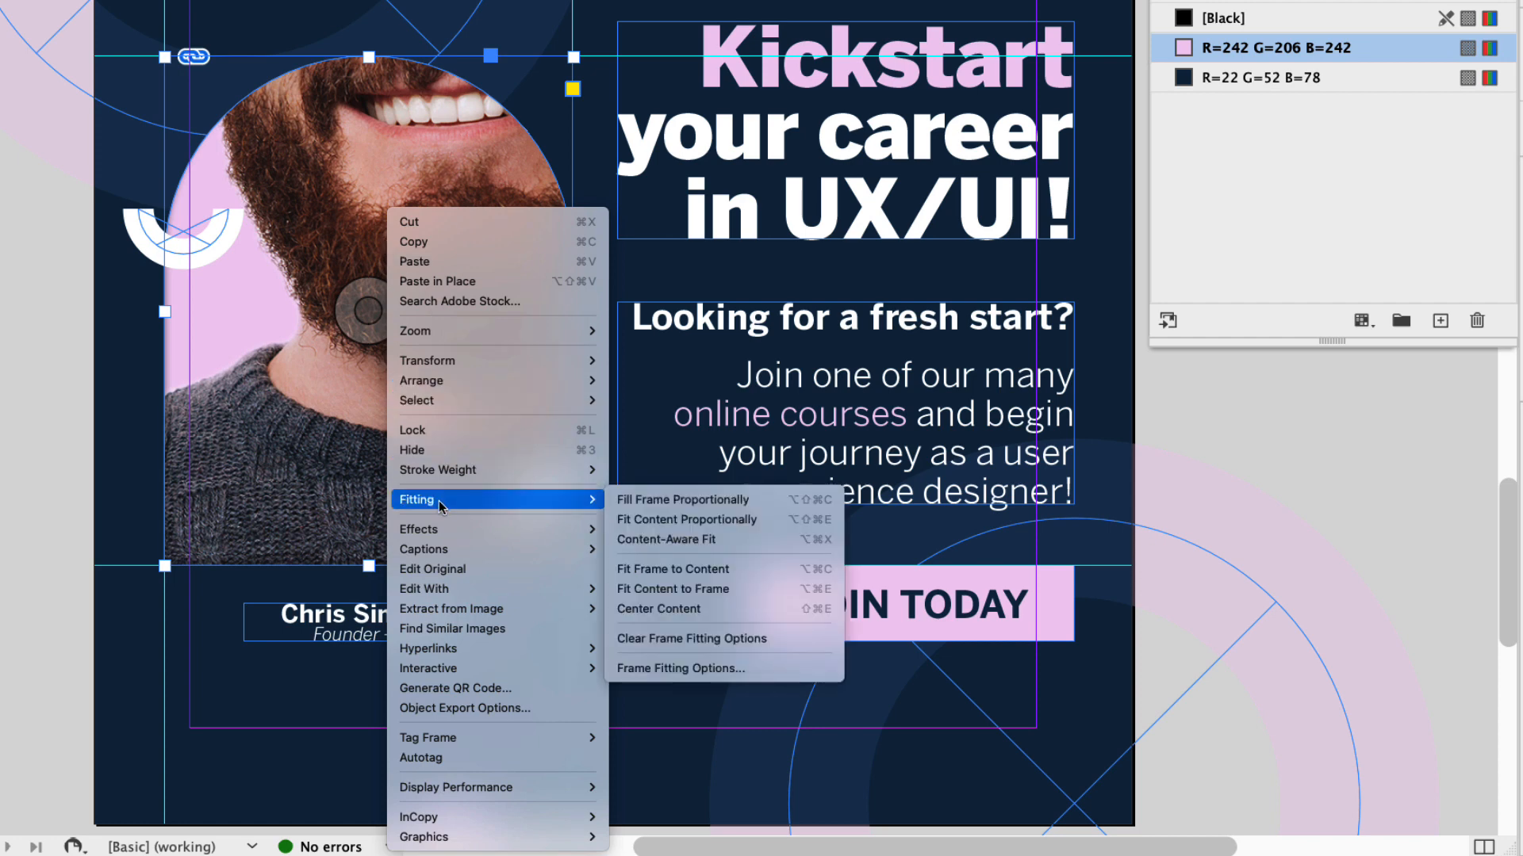
Fit the cut-out portrait proportionally in the arch, then enlarge it to fill the frame.
click(685, 519)
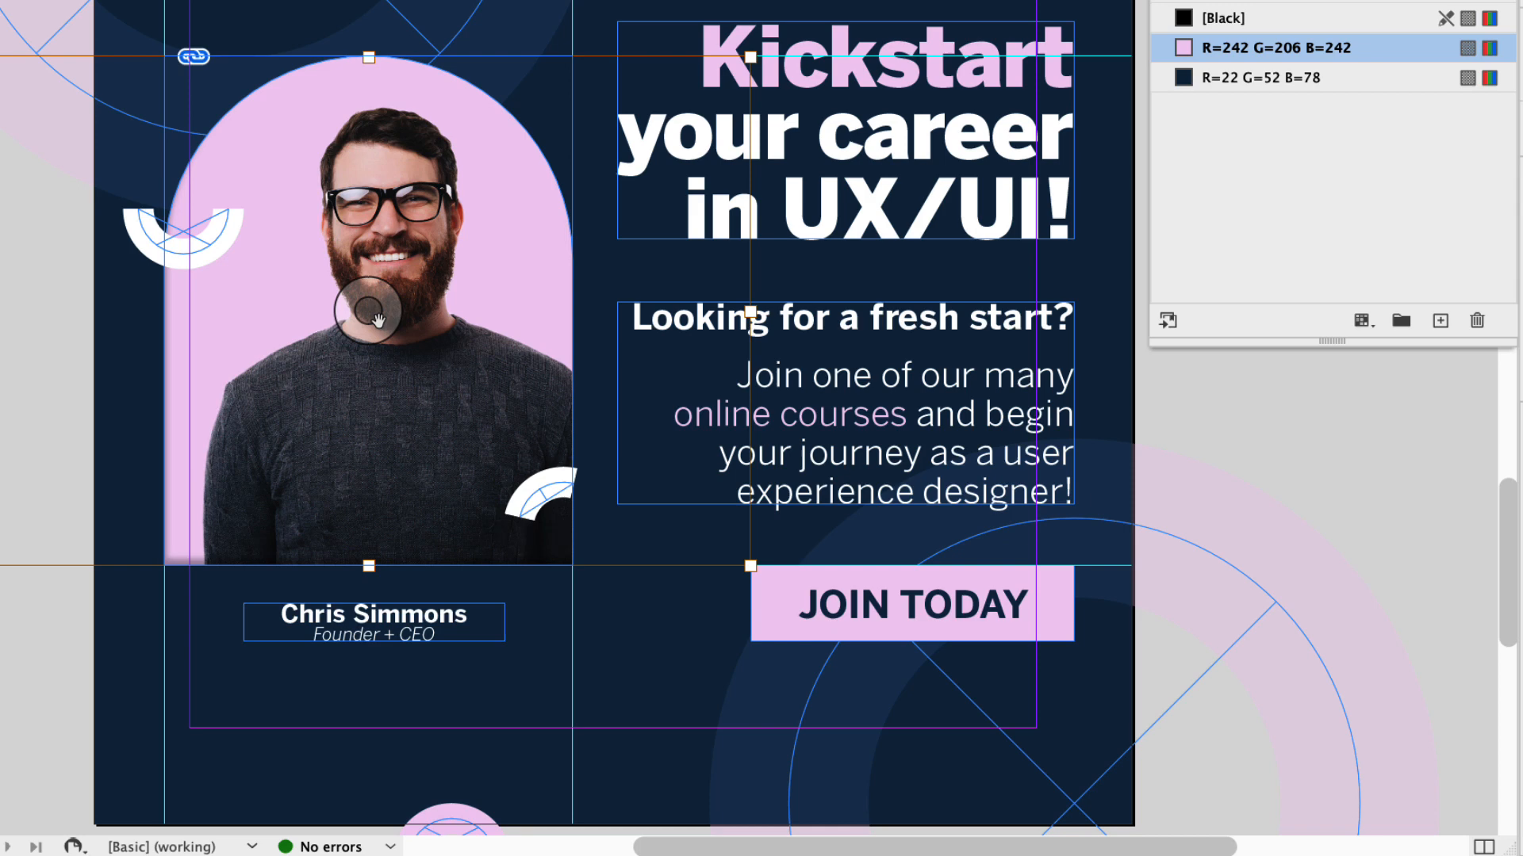
click(1263, 47)
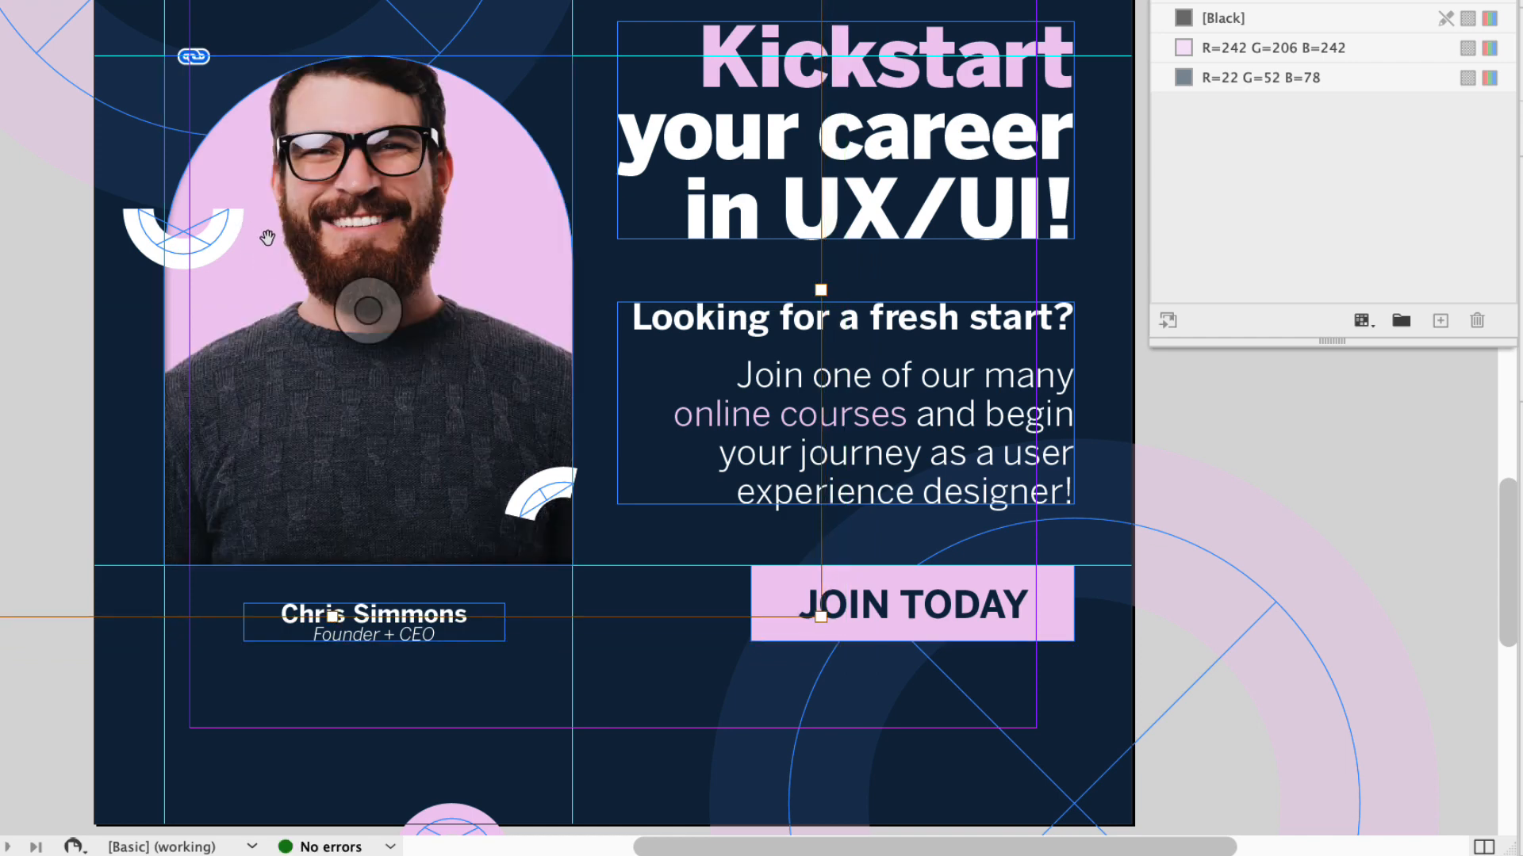
Paste a portrait copy in place so the head breaks above the arch, then preview without guides.
right_click(385, 264)
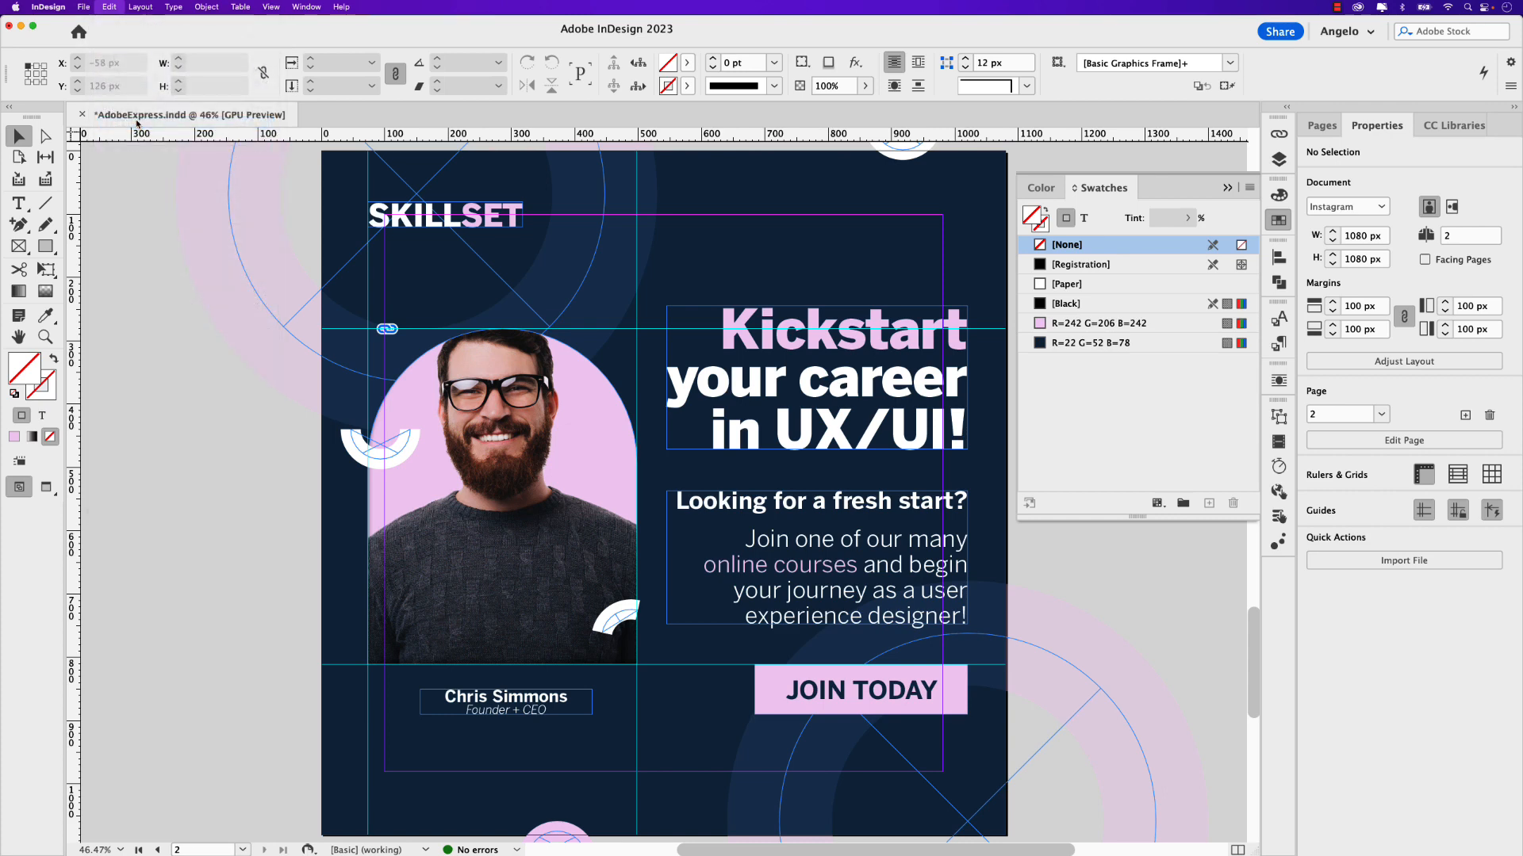
click(505, 476)
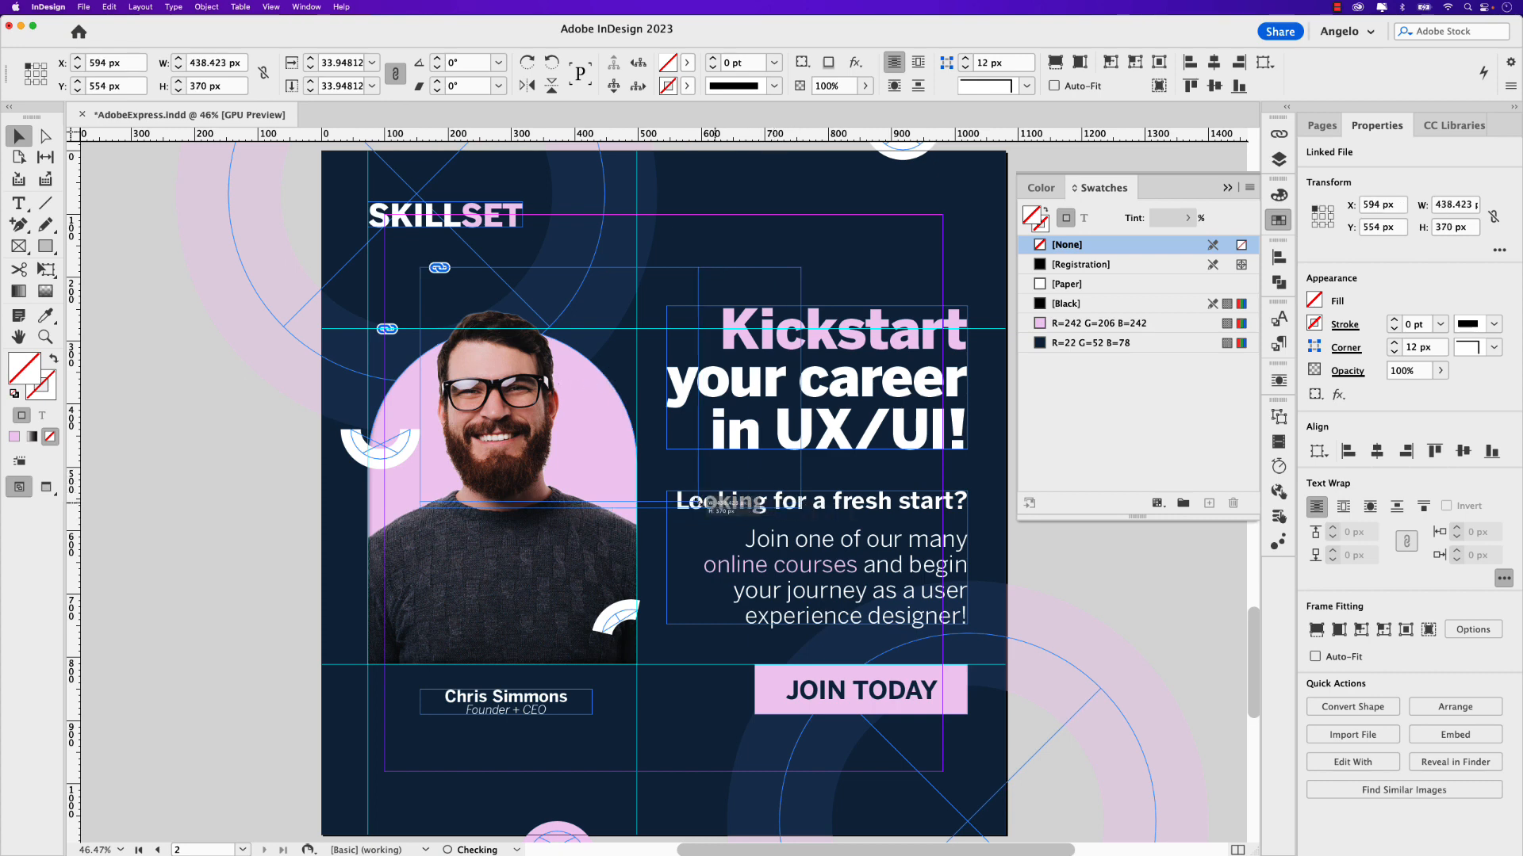
click(1076, 563)
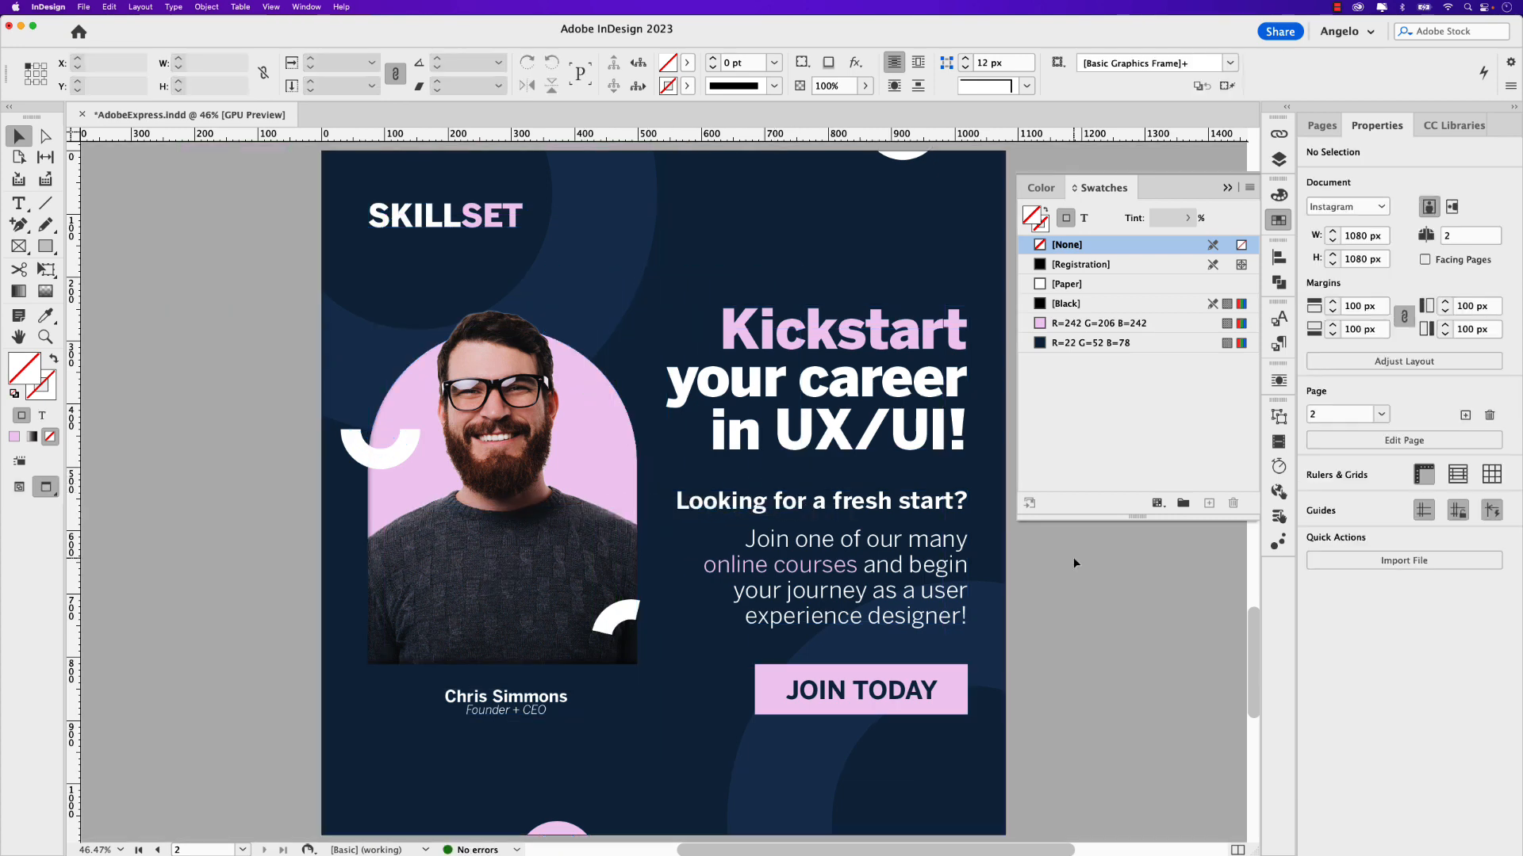